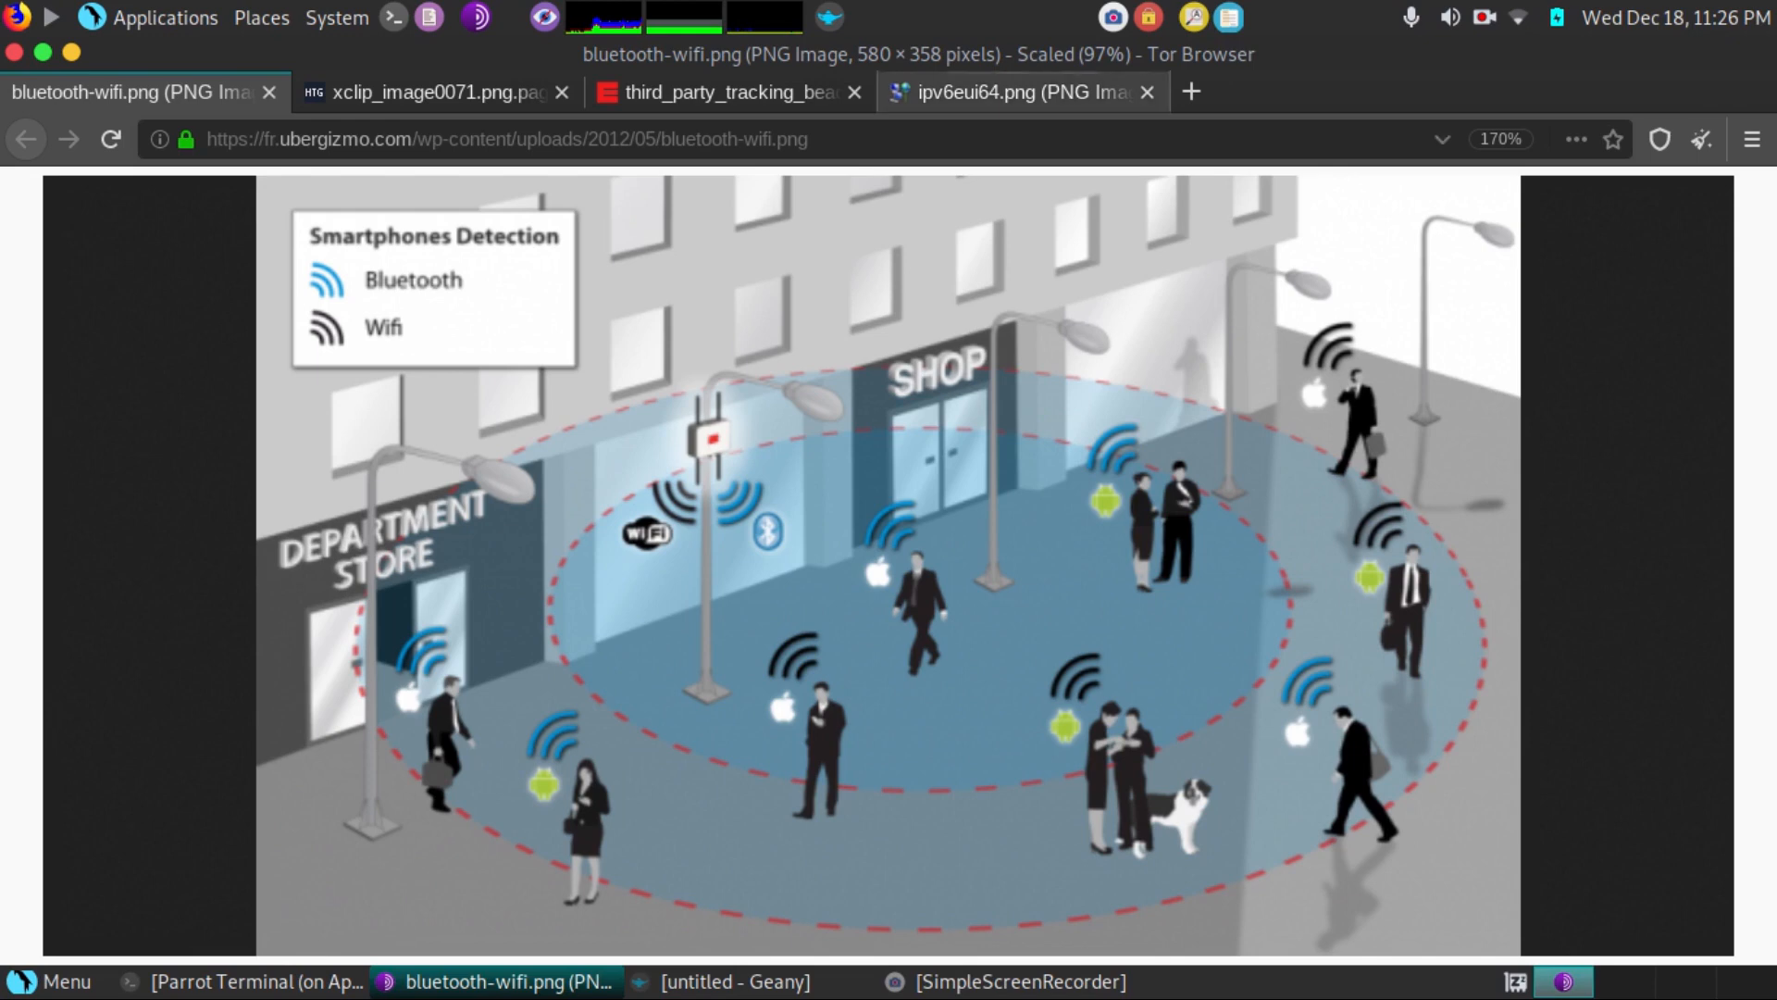
- View the beacon MAC-address tracking diagram, then the Las Vegas location-trail map
{"action": "left_click", "coordinate": [730, 92]}
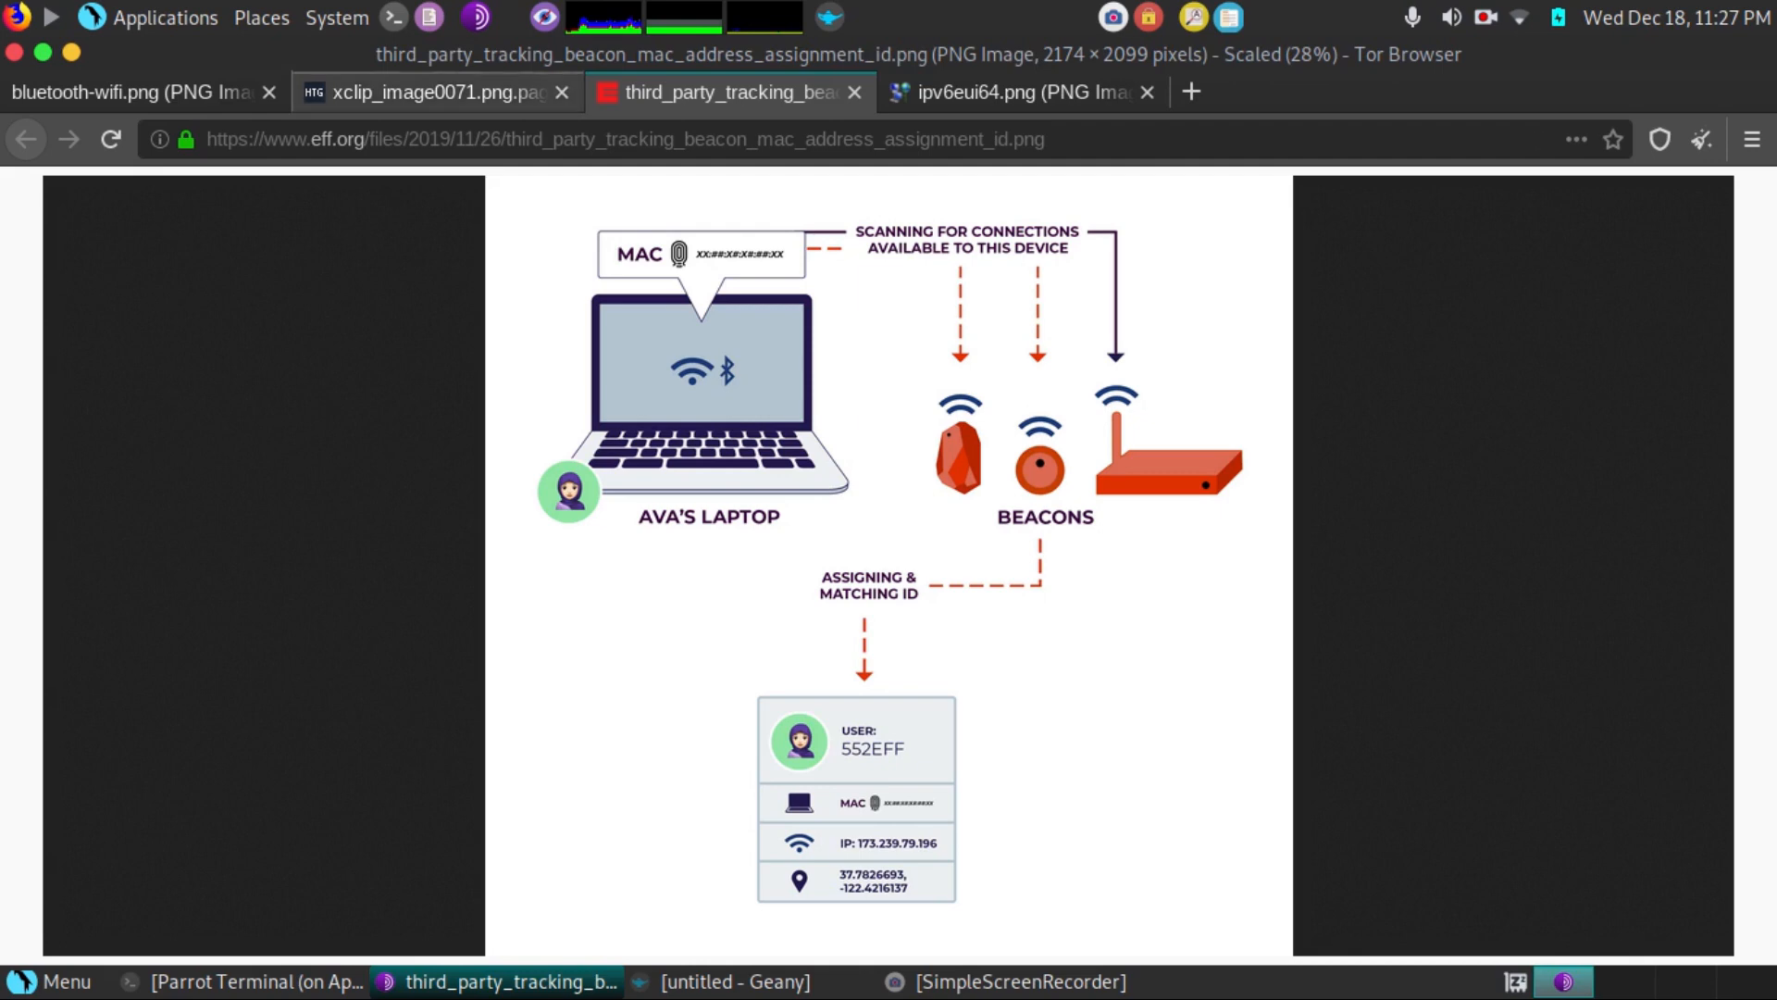
{"action": "left_click", "coordinate": [433, 92]}
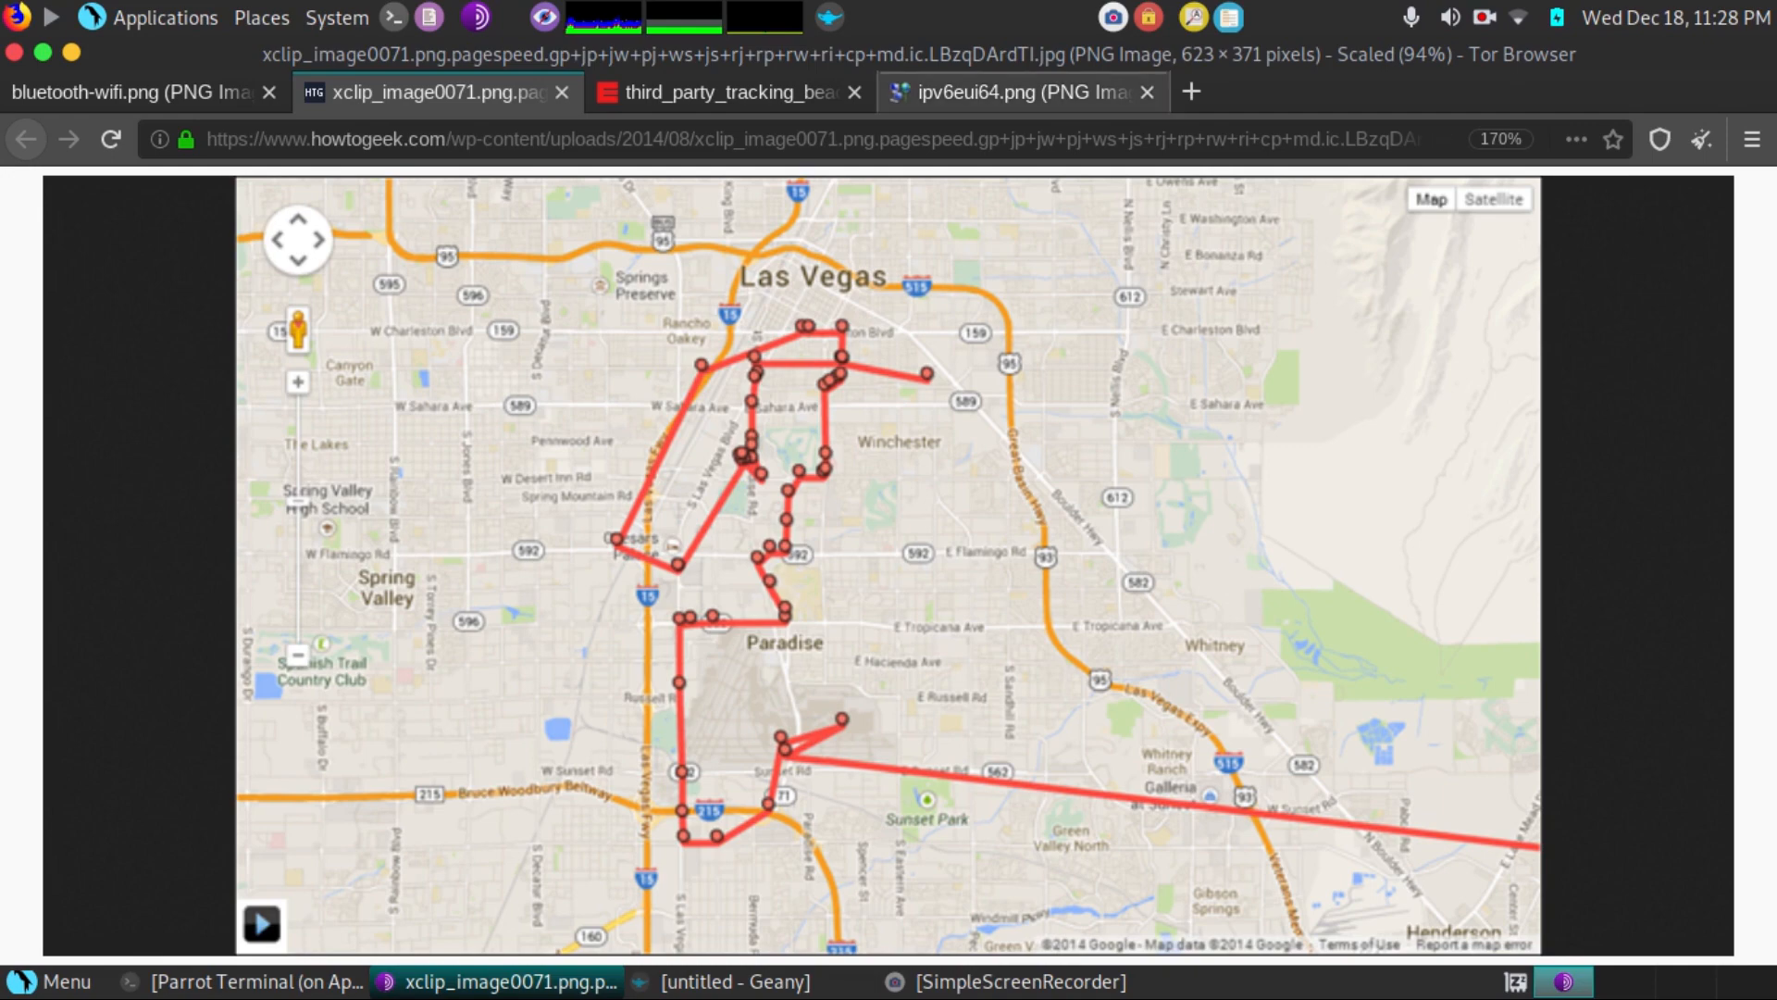
- Switch to the 48-bit MAC to IPv6 modified EUI-64 identifier diagram
{"action": "left_click", "coordinate": [1020, 92]}
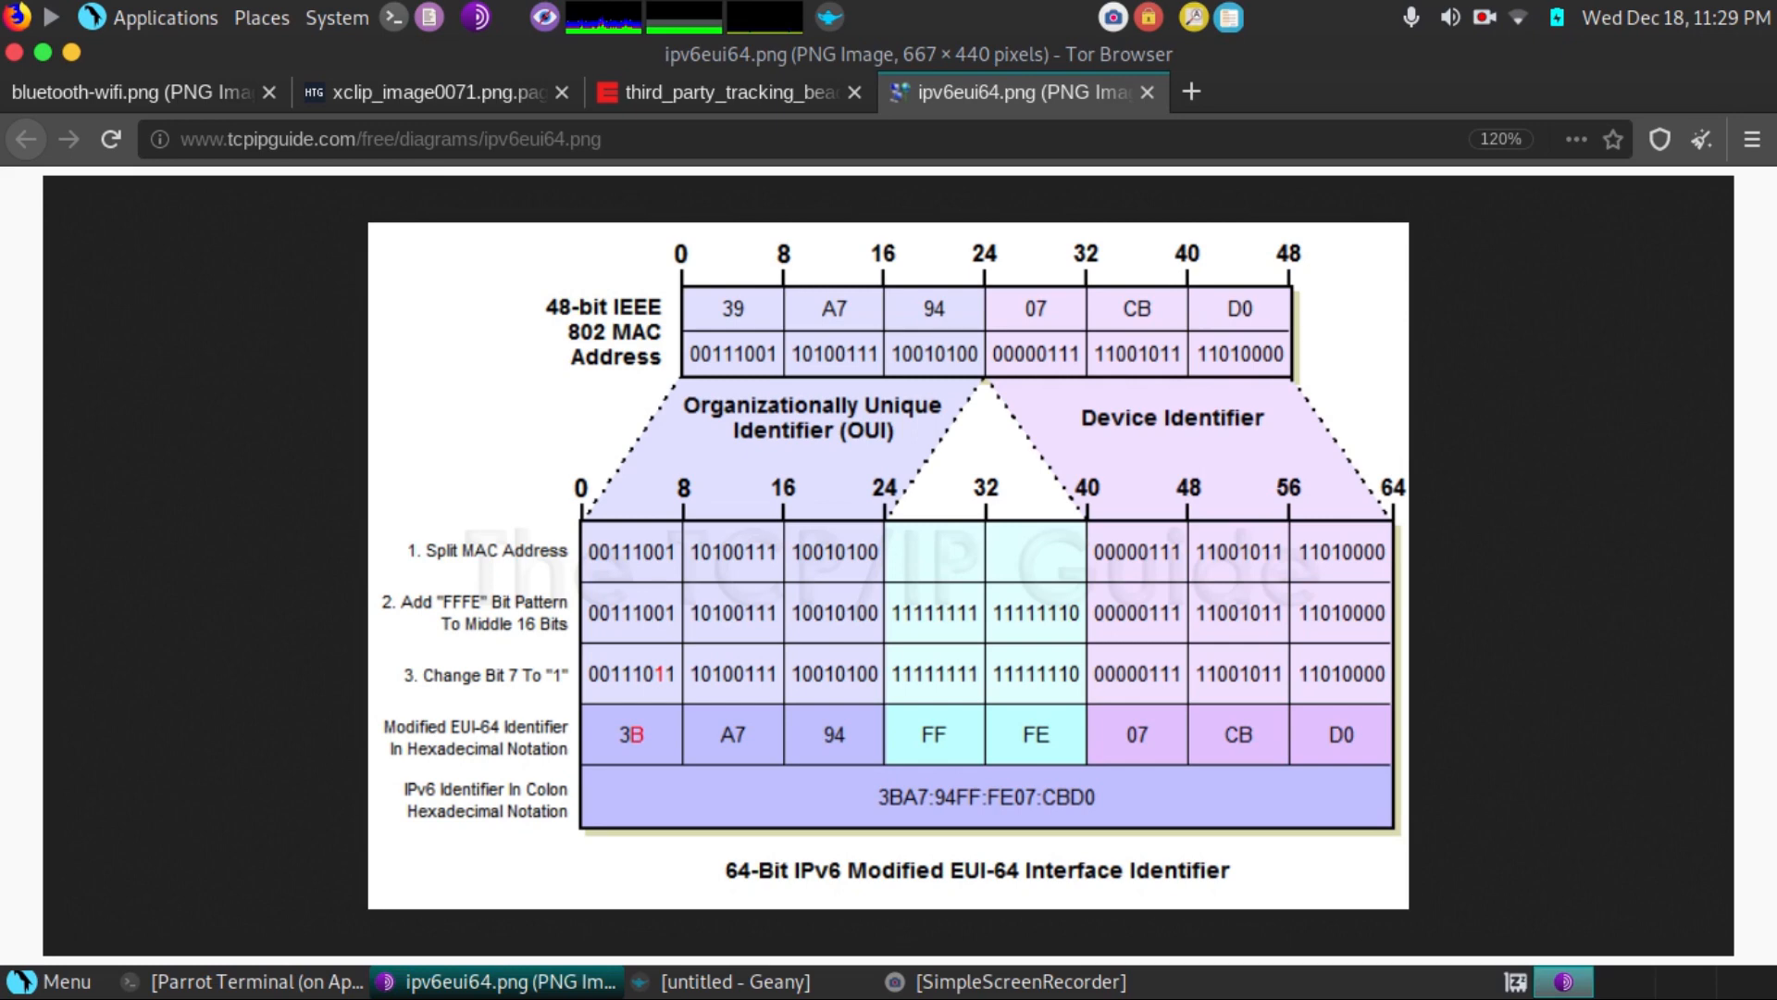
- Return to the bluetooth-wifi.png smartphone detection street illustration
{"action": "left_click", "coordinate": [135, 93]}
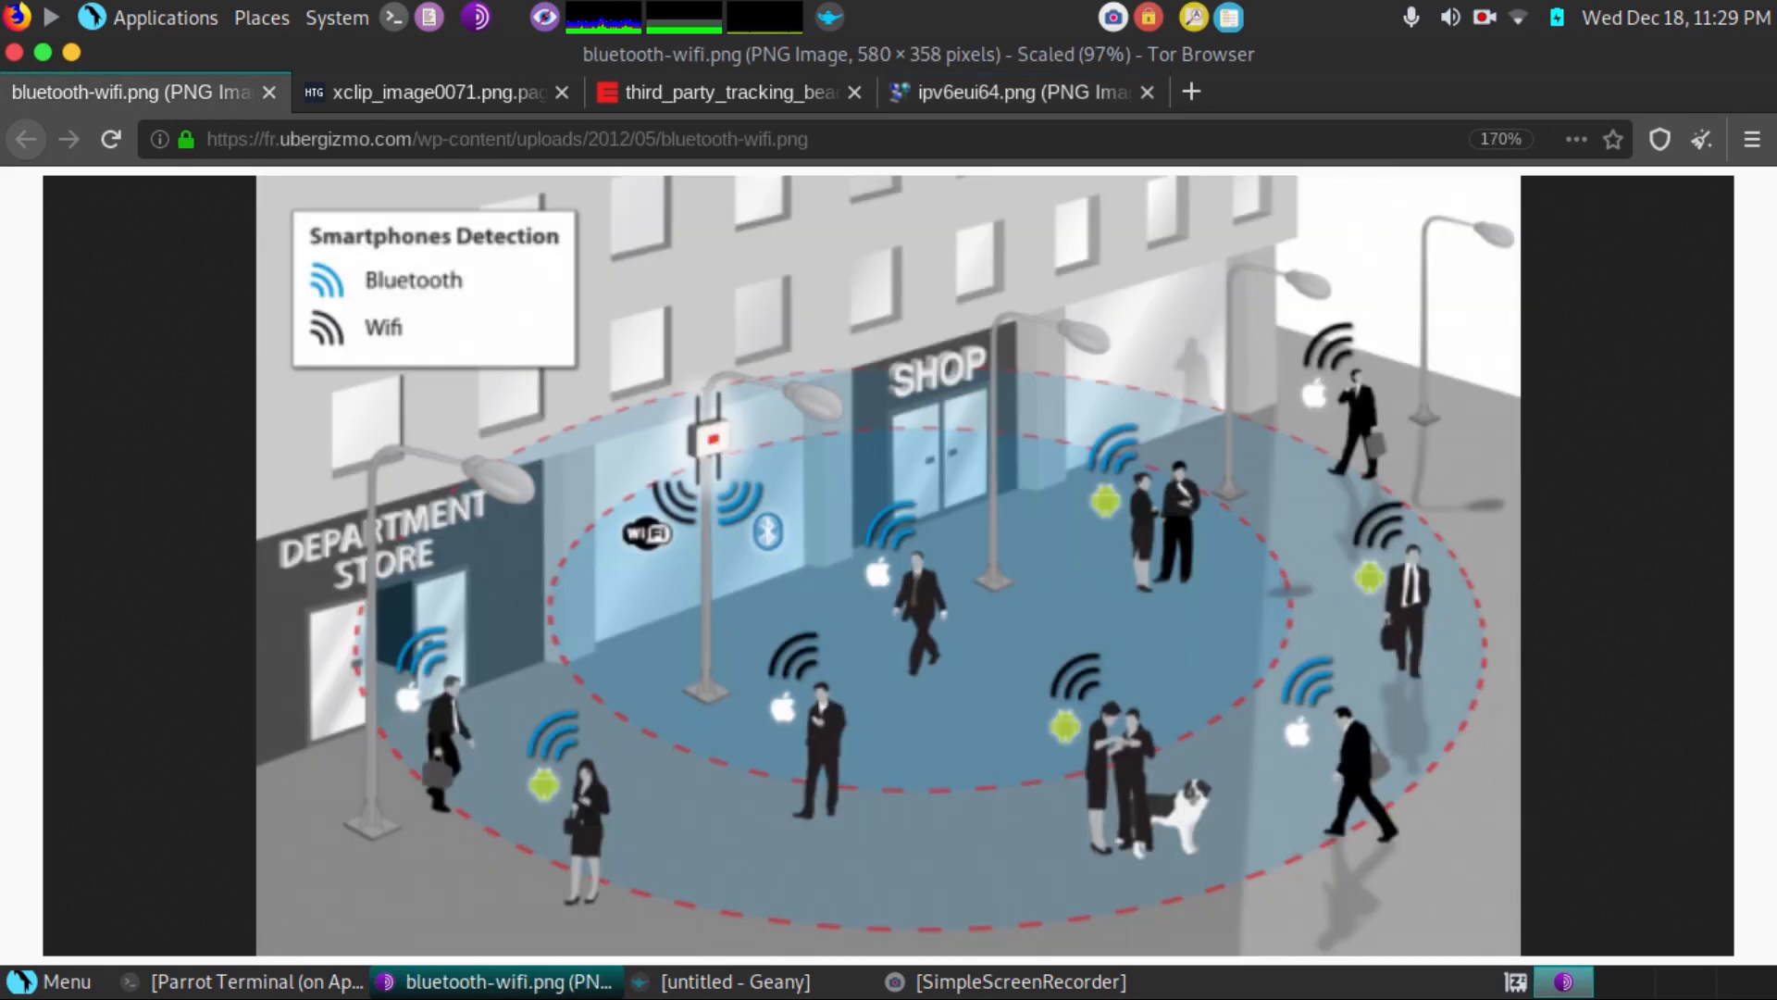